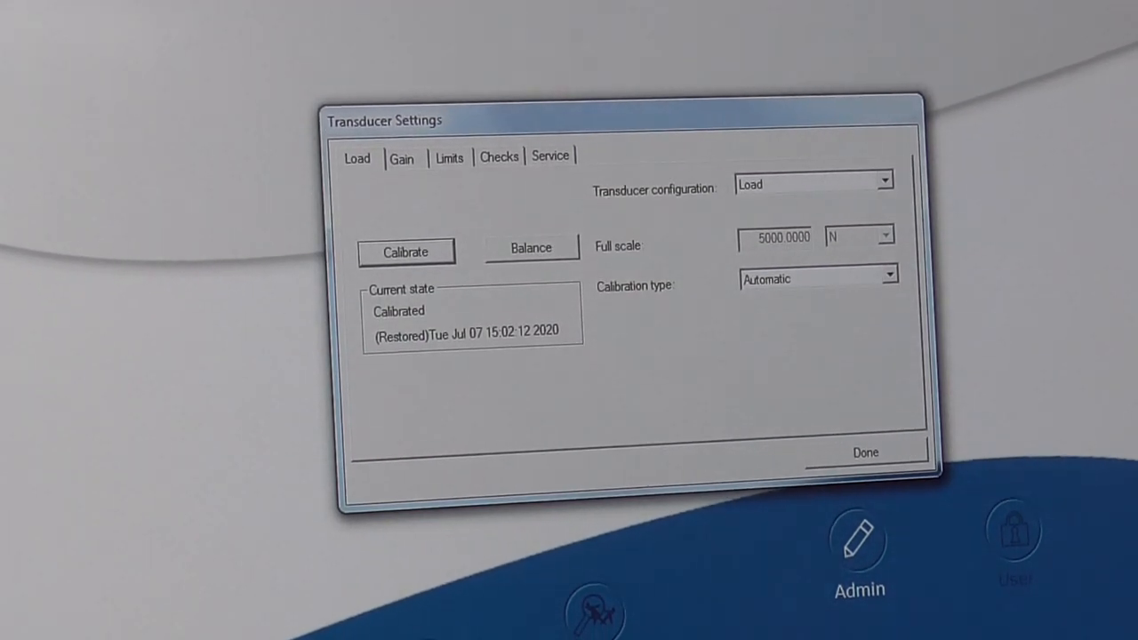
{"action": "mouse_move", "coordinate": [262, 218]}
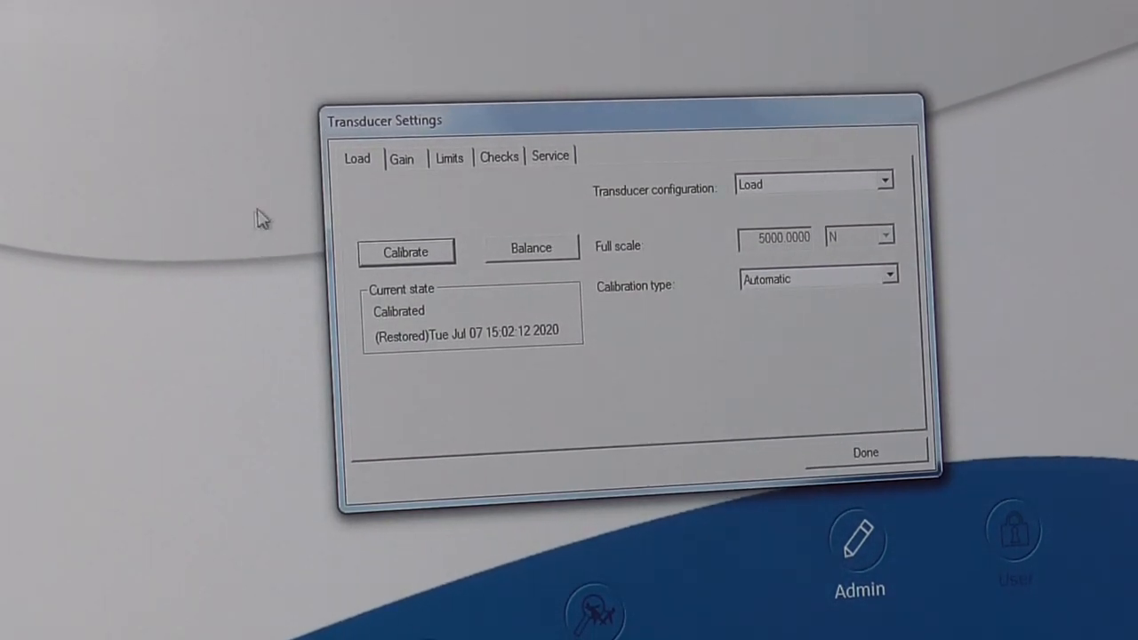
Start calibration of the load cell from the Load tab of Transducer Settings.
{"action": "left_click", "coordinate": [405, 251]}
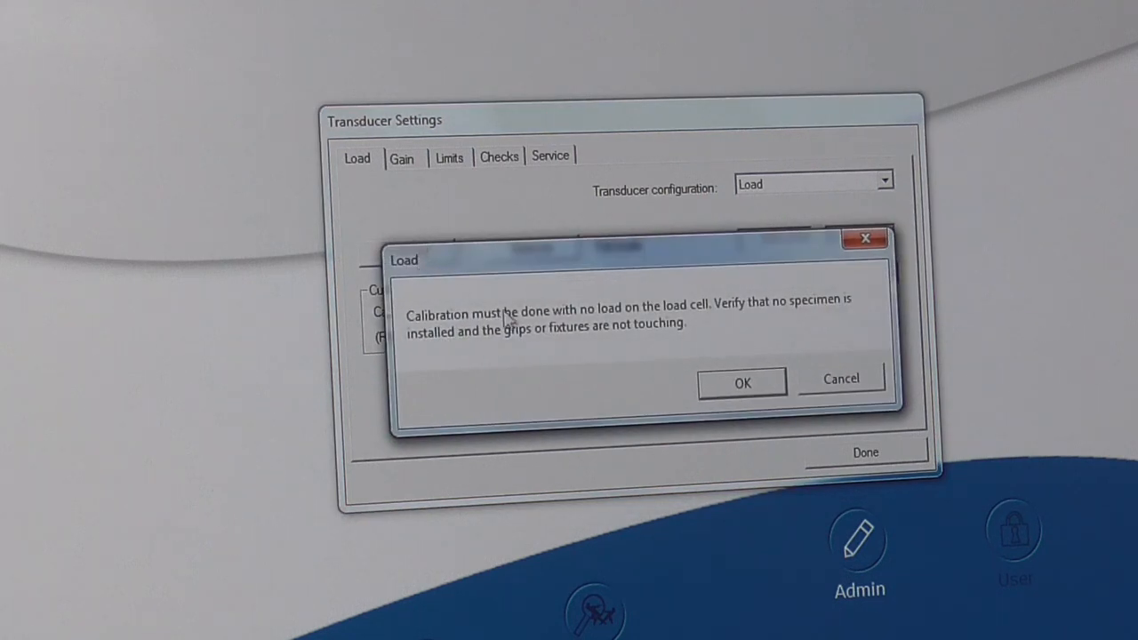
{"action": "mouse_move", "coordinate": [604, 323]}
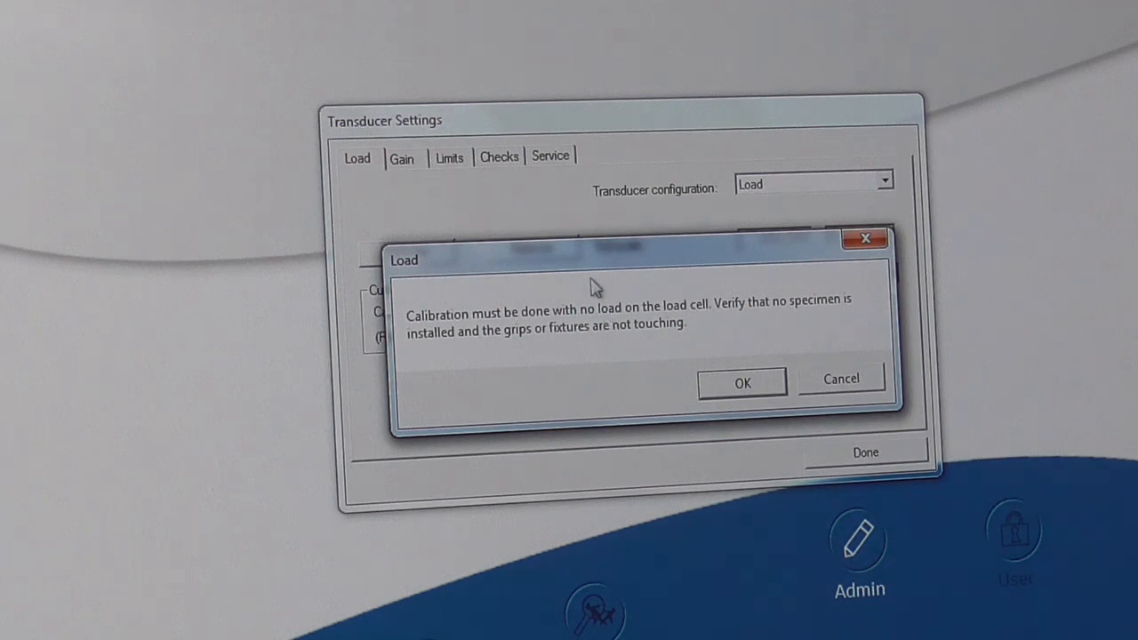
{"action": "mouse_move", "coordinate": [542, 340]}
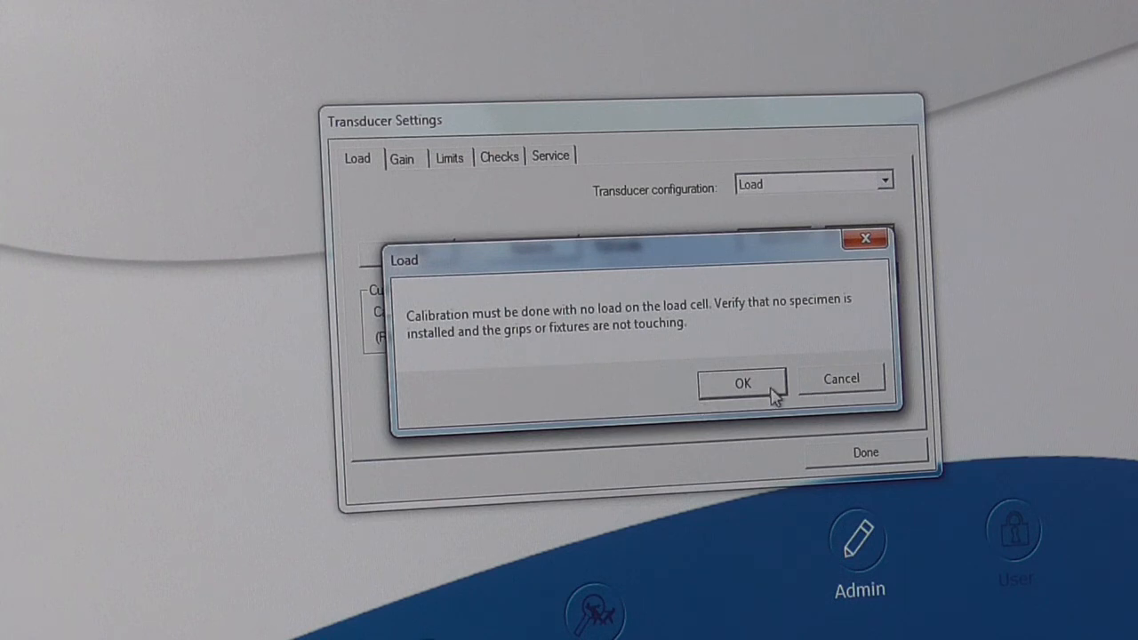
Confirm no load is applied so the load cell calibrates automatically.
{"action": "left_click", "coordinate": [742, 382]}
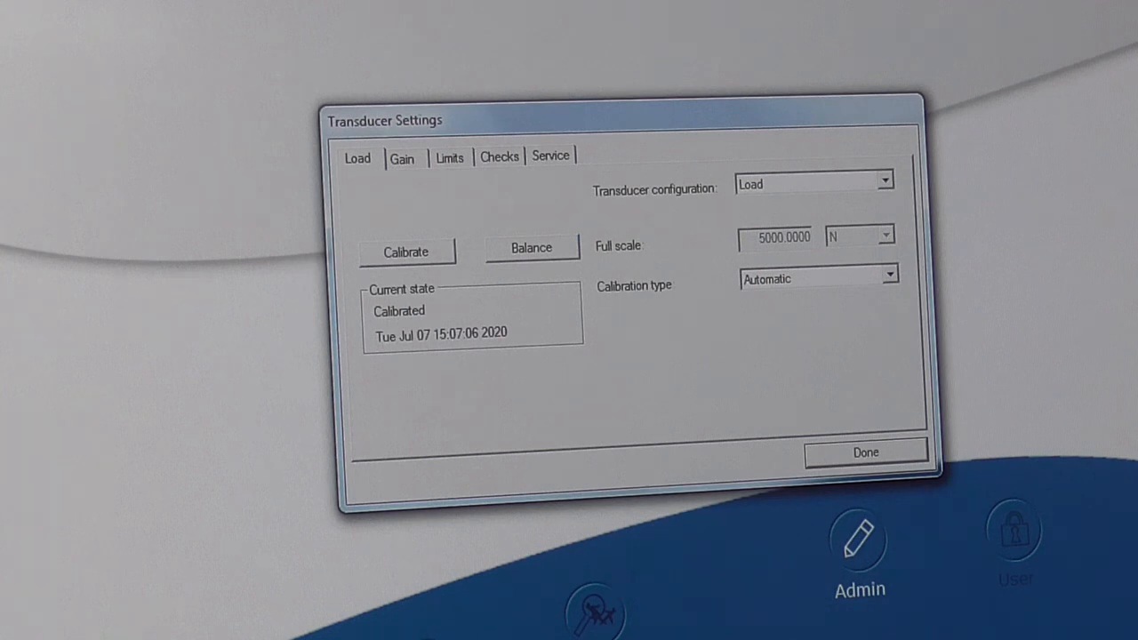
{"action": "mouse_move", "coordinate": [196, 321]}
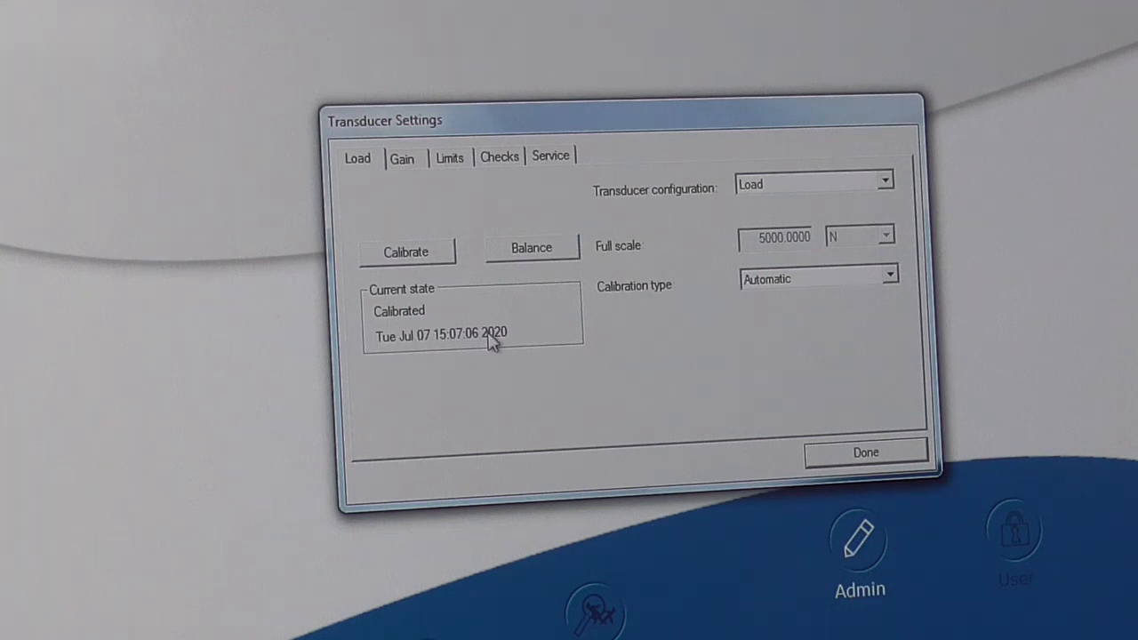
{"action": "mouse_move", "coordinate": [1018, 476]}
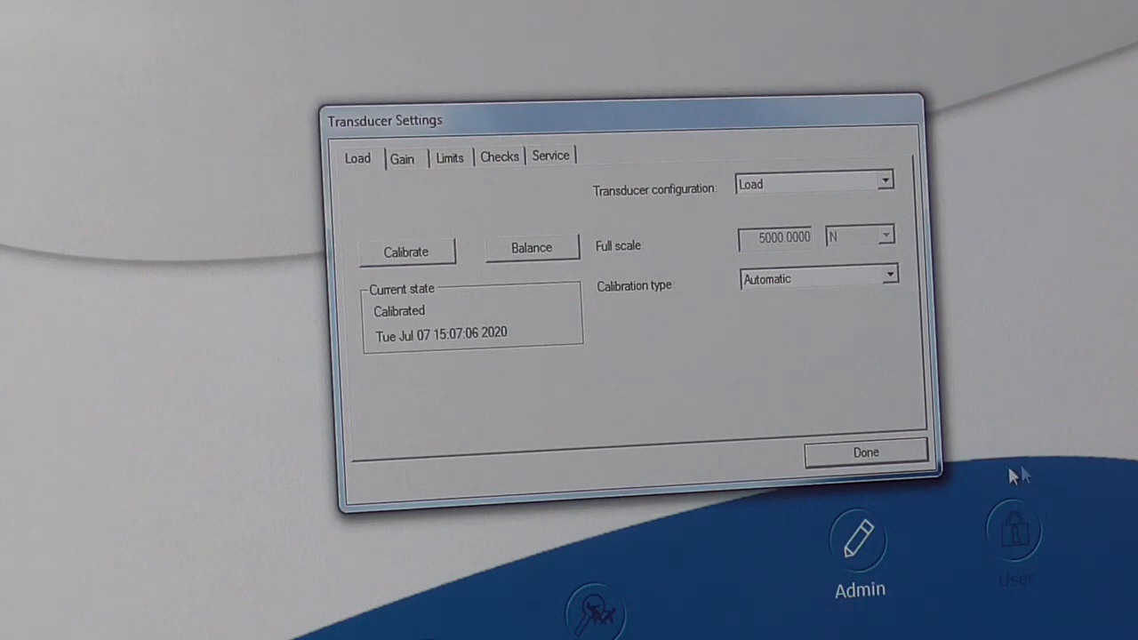
Close Transducer Settings and return to the home screen with live extension and load.
{"action": "left_click", "coordinate": [864, 453]}
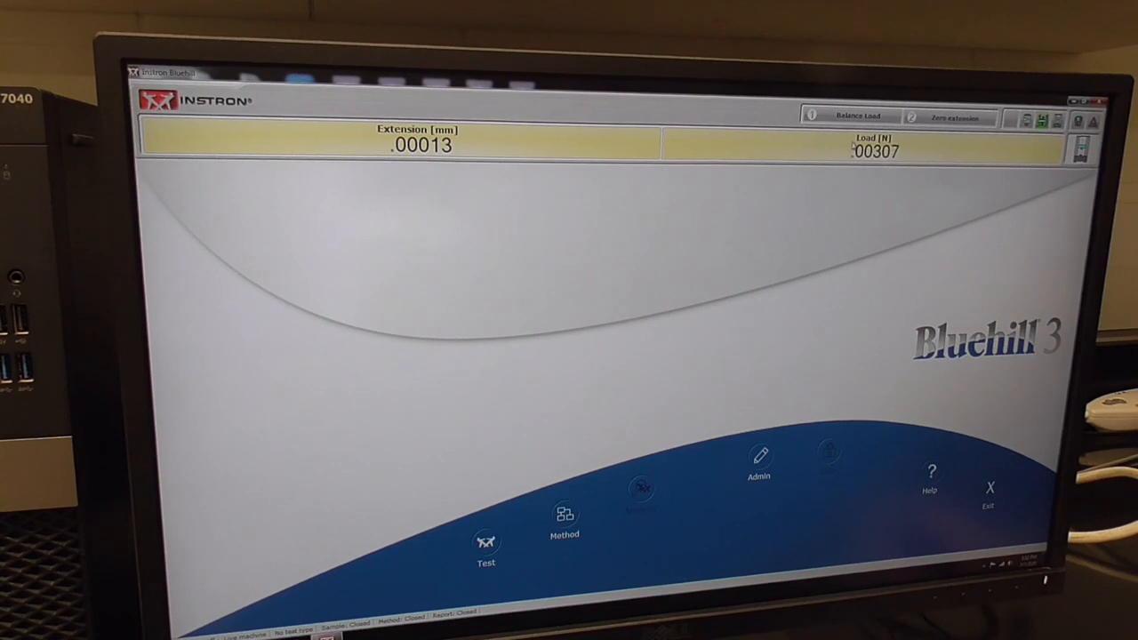
{"action": "left_click", "coordinate": [856, 115]}
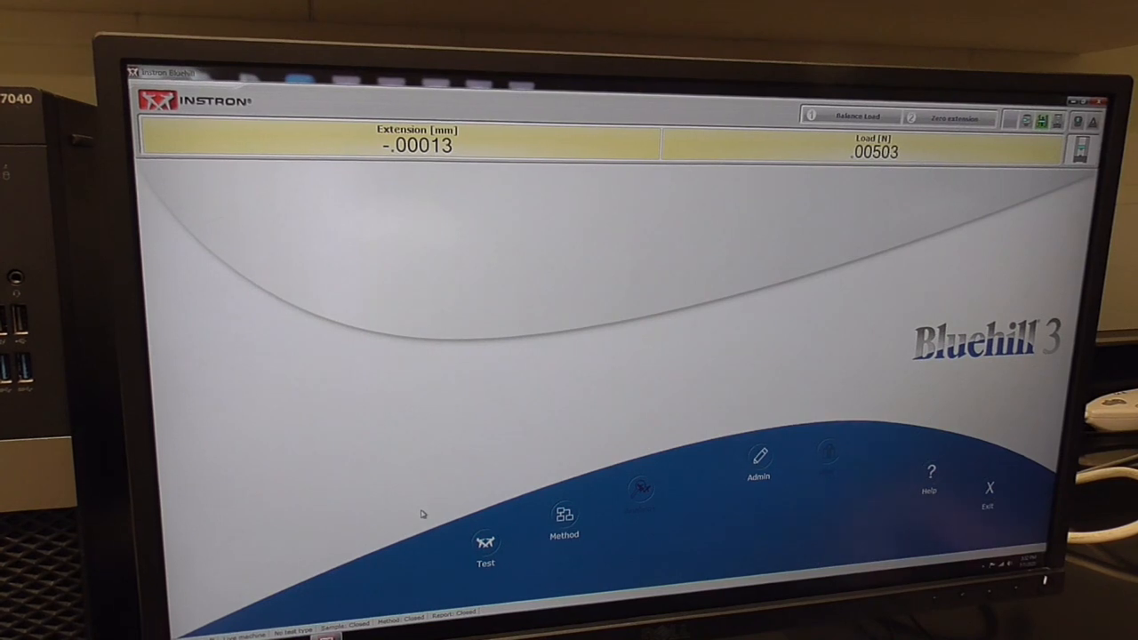
{"action": "mouse_move", "coordinate": [485, 542]}
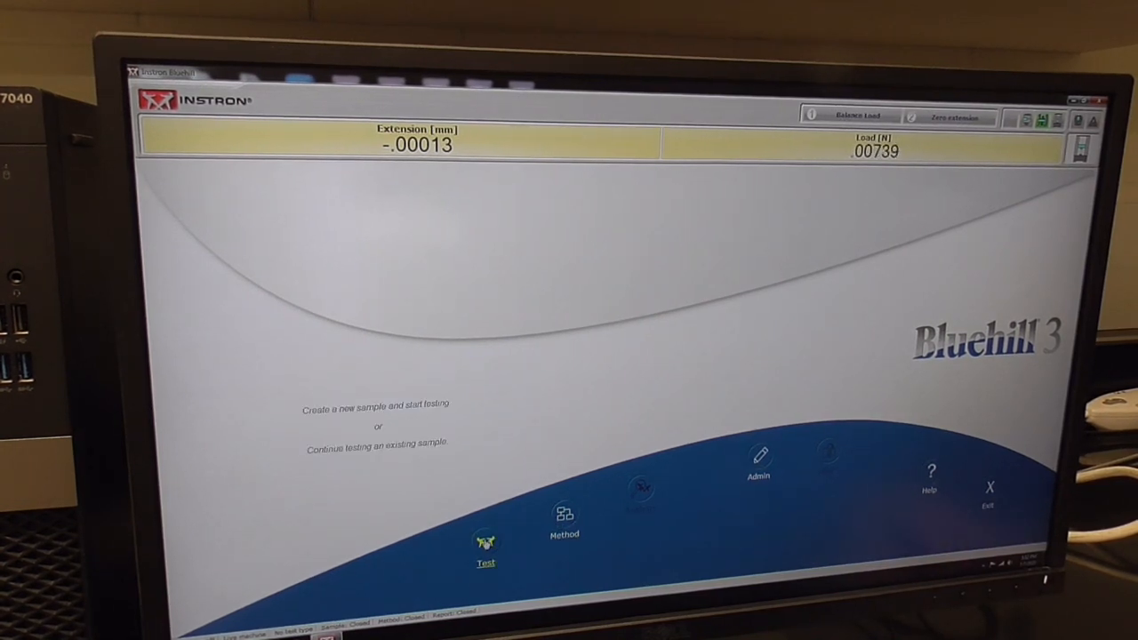
Create a new test sample named sample1 with the polymers tension method.
{"action": "left_click", "coordinate": [485, 543]}
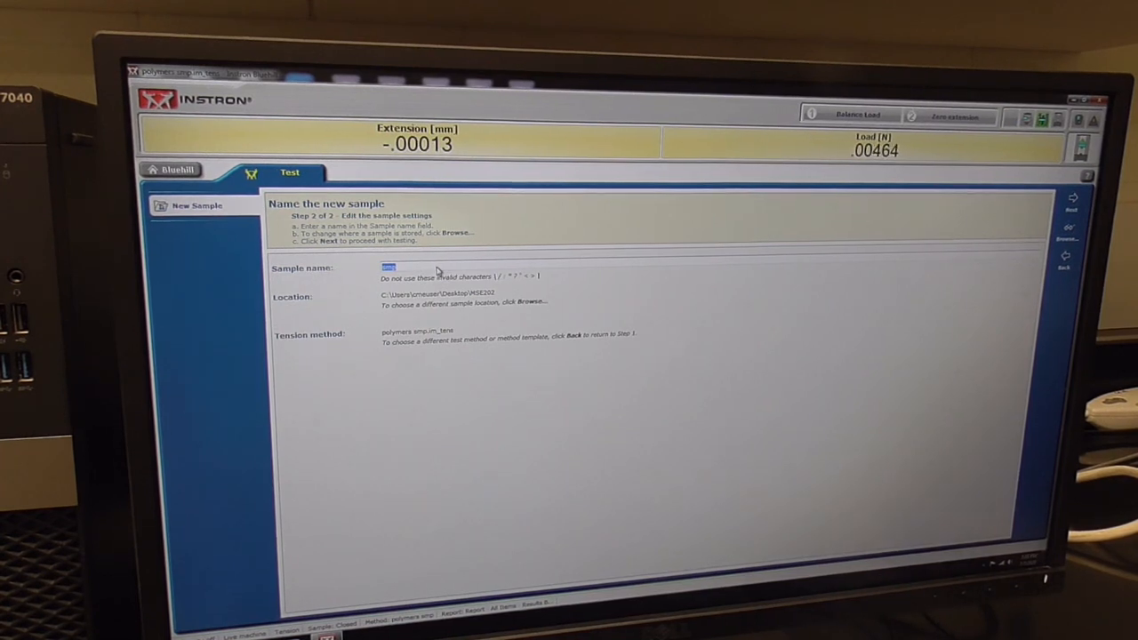
{"action": "type", "text": "sample1"}
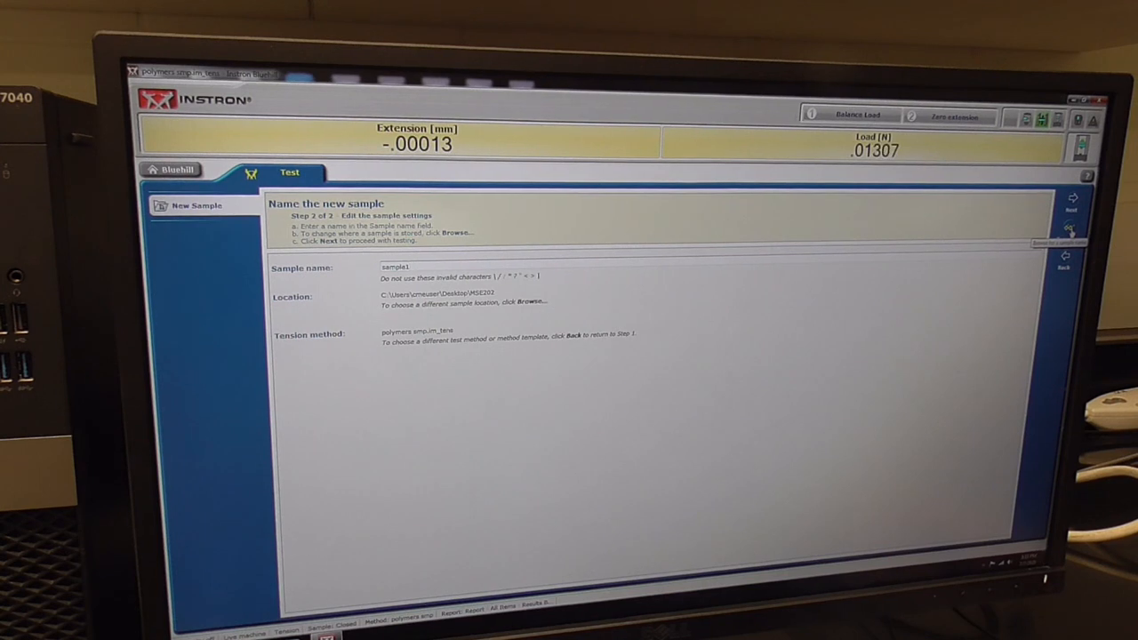
Create an ms folder inside MSE202 and save sample1 there.
{"action": "left_click", "coordinate": [1070, 240]}
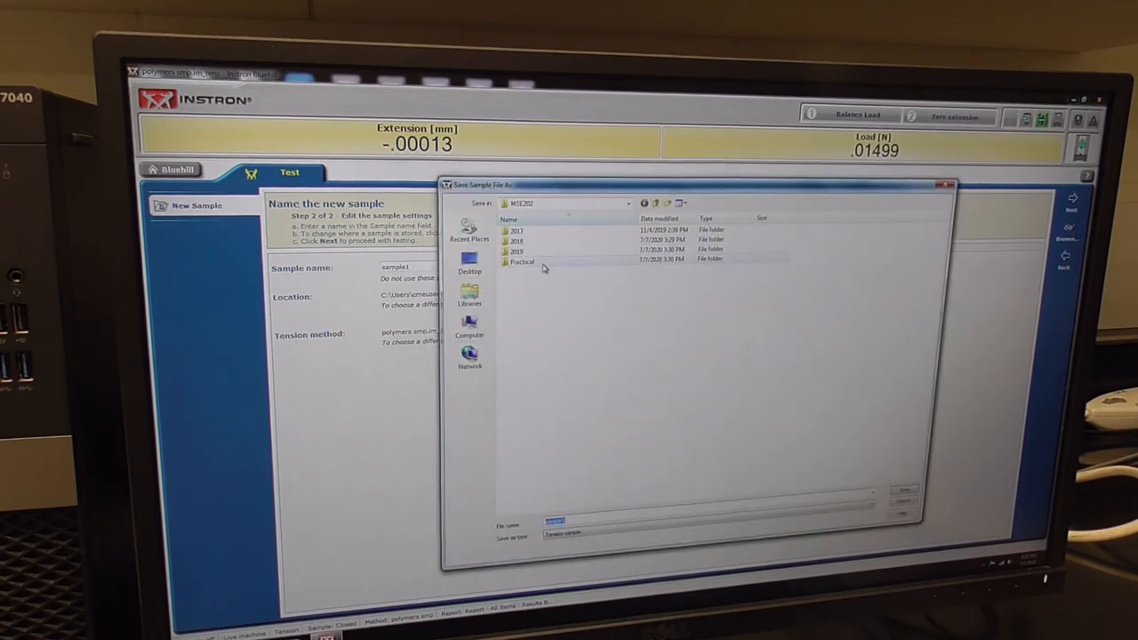
{"action": "right_click", "coordinate": [613, 356]}
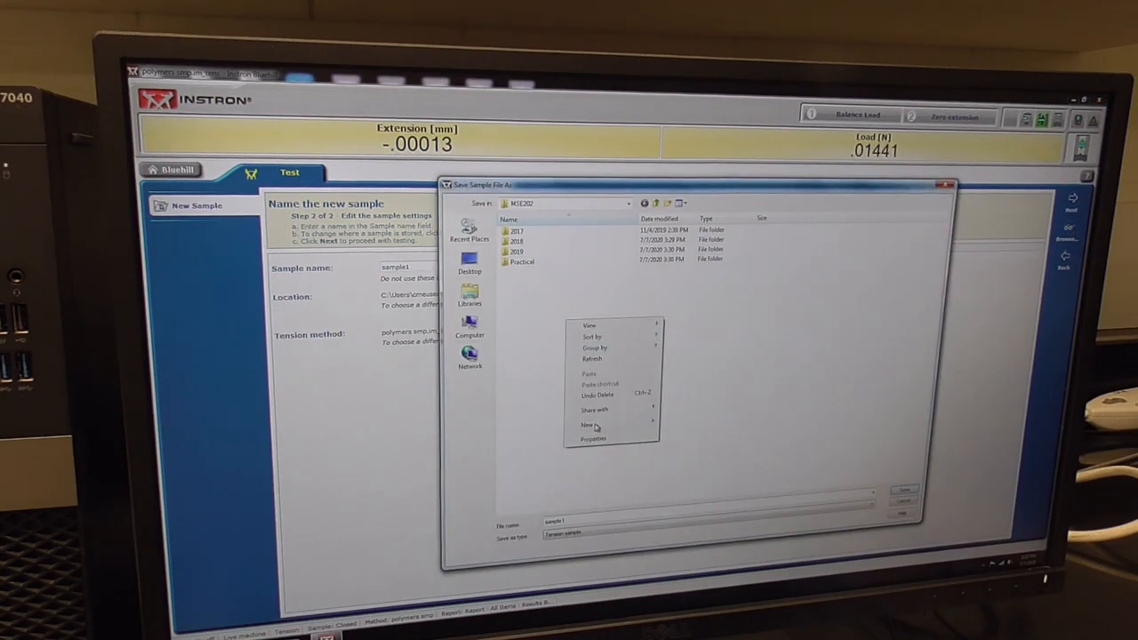
{"action": "left_click", "coordinate": [587, 425]}
{"action": "type", "text": "ma"}
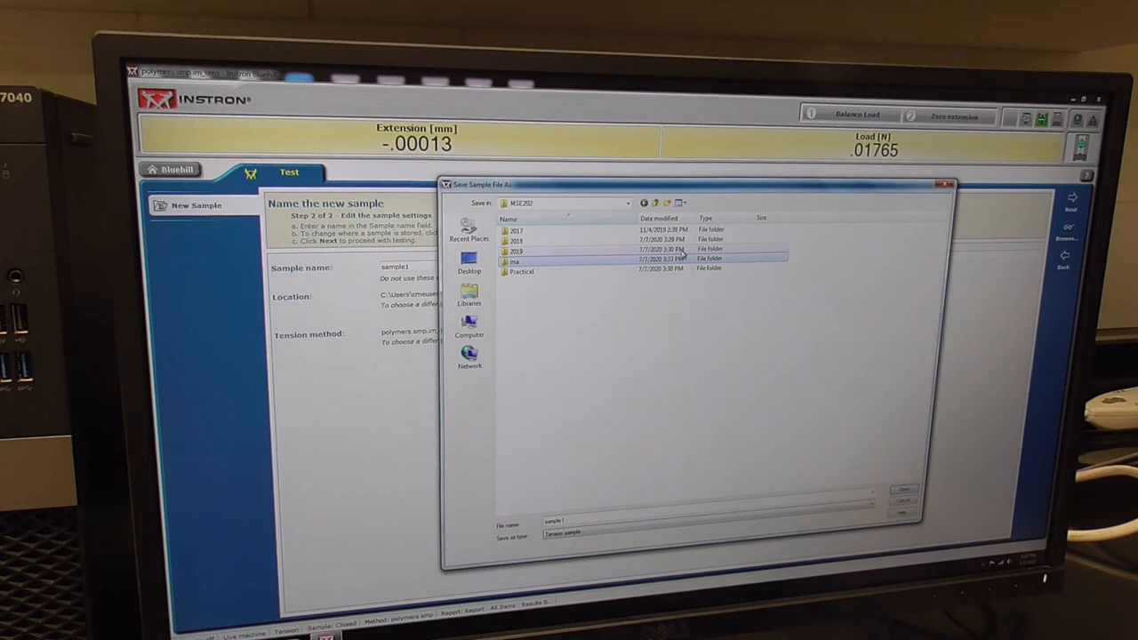
{"action": "double_click", "coordinate": [514, 261]}
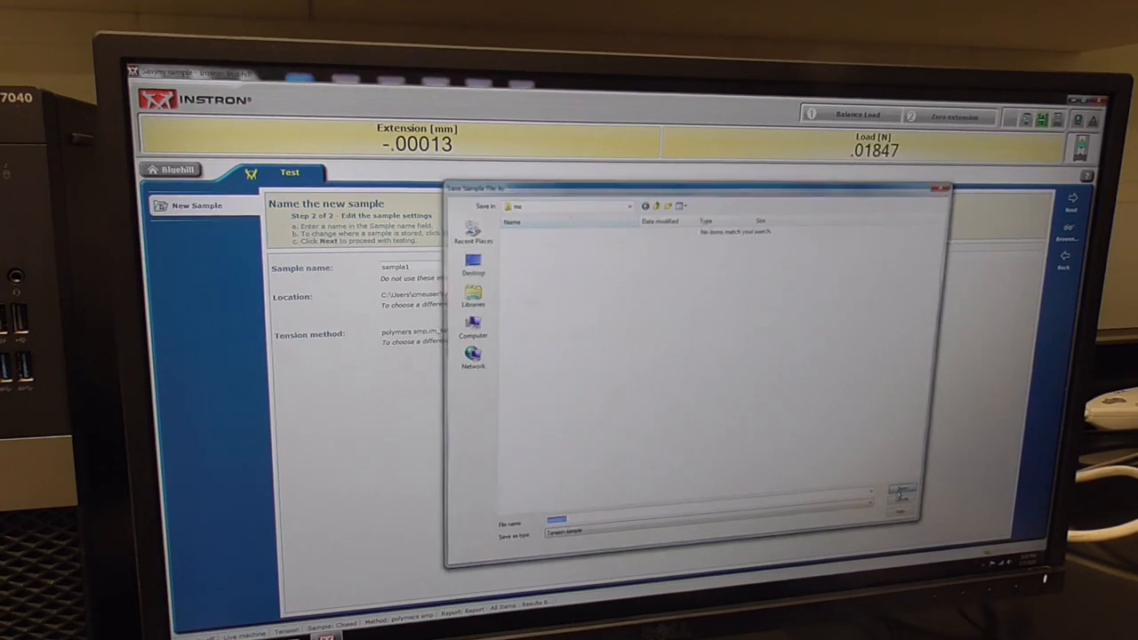
{"action": "left_click", "coordinate": [900, 491]}
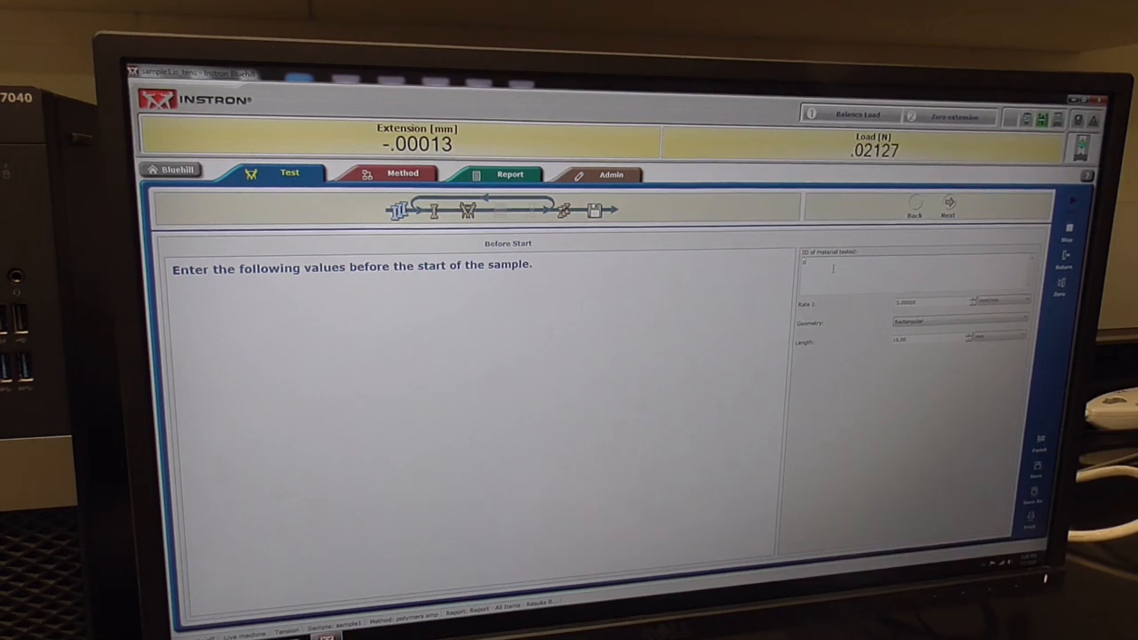
Enter 'polyester' as the ID of material tested in the pre-test values.
{"action": "type", "text": "polyester"}
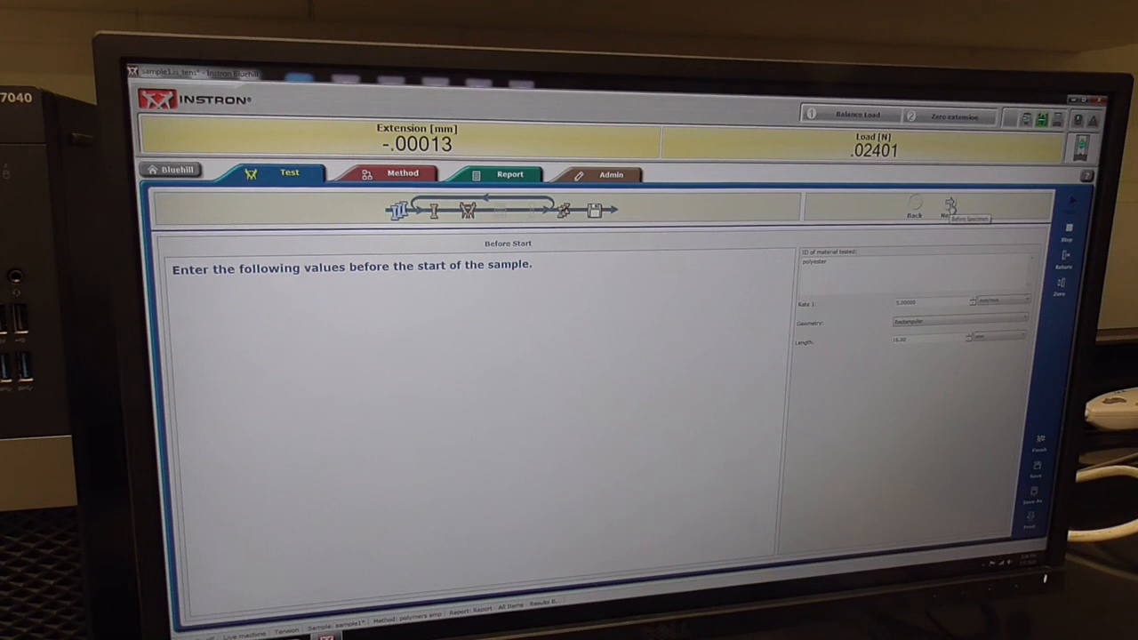
Advance to the Before Specimen values for specimen 1 of 1.
{"action": "left_click", "coordinate": [950, 205]}
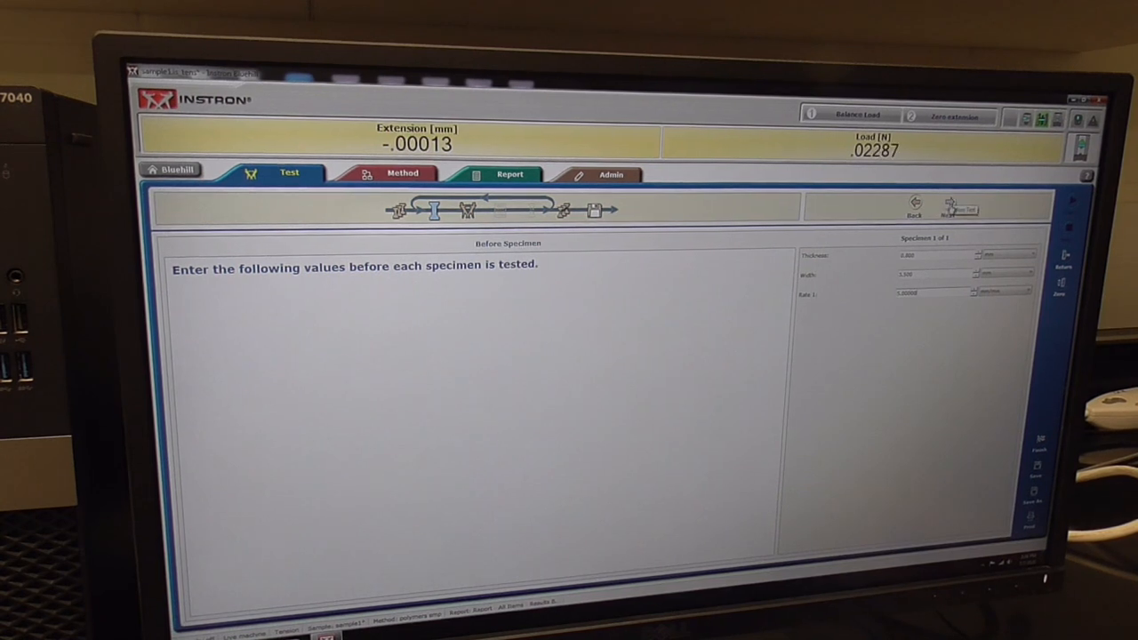
Advance to the Before Test instructions for mounting and zeroing specimen 1.
{"action": "left_click", "coordinate": [947, 209]}
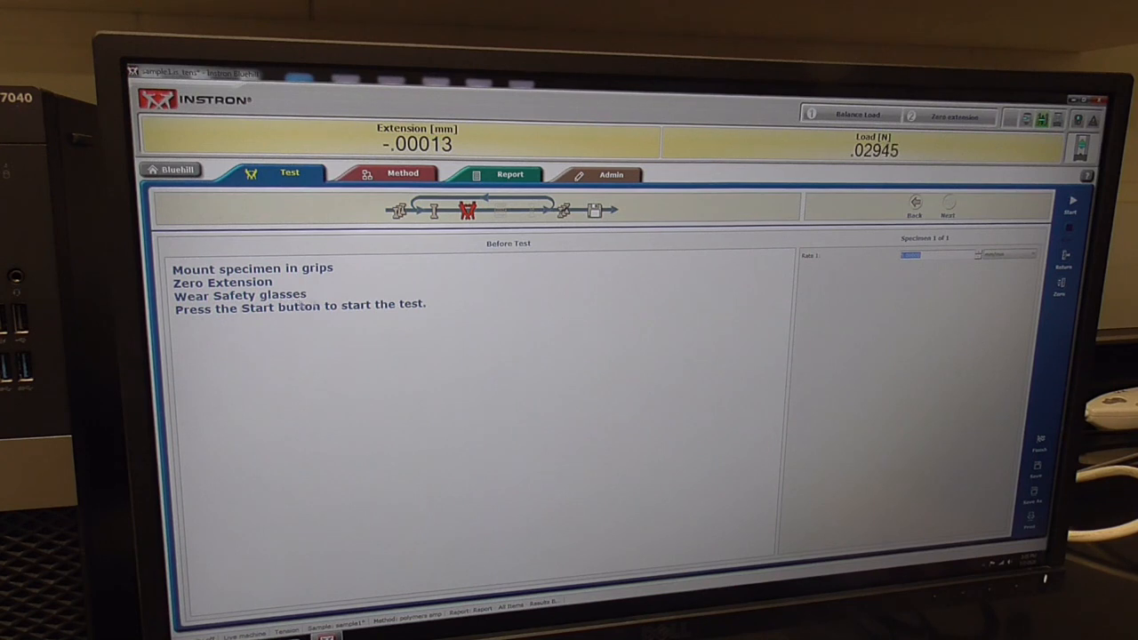
{"action": "mouse_move", "coordinate": [426, 309]}
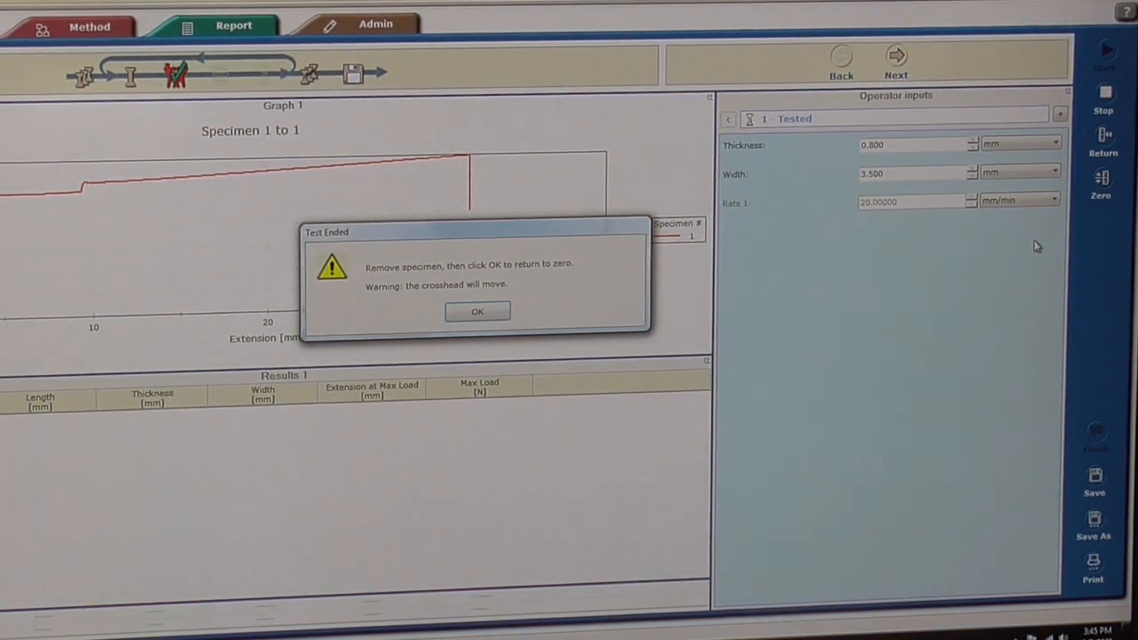
Dismiss the Test Ended dialog after removing the specimen, returning the crosshead to zero.
{"action": "left_click", "coordinate": [478, 312]}
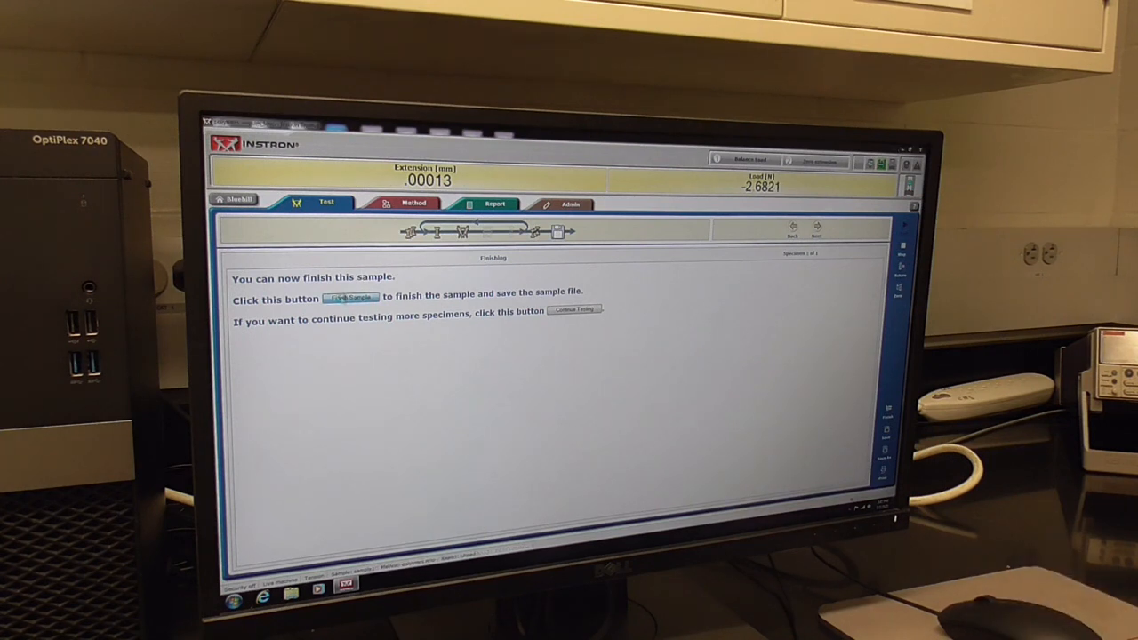
Finish sample1, saving its file, and answer the 'Start another new sample?' prompt.
{"action": "left_click", "coordinate": [350, 298]}
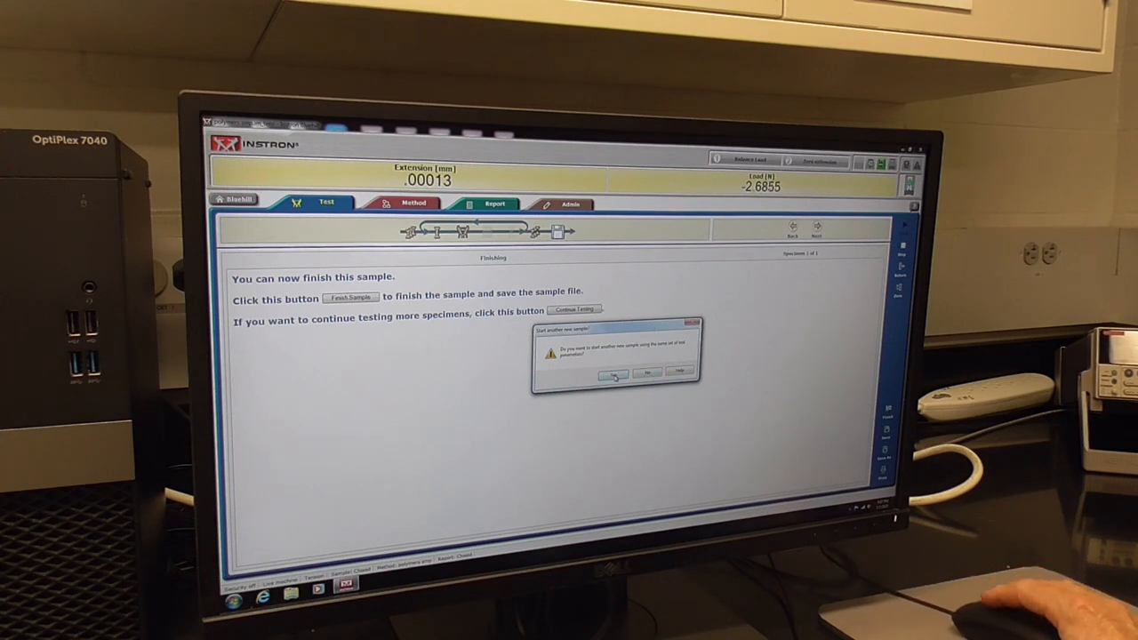
{"action": "left_click", "coordinate": [613, 373]}
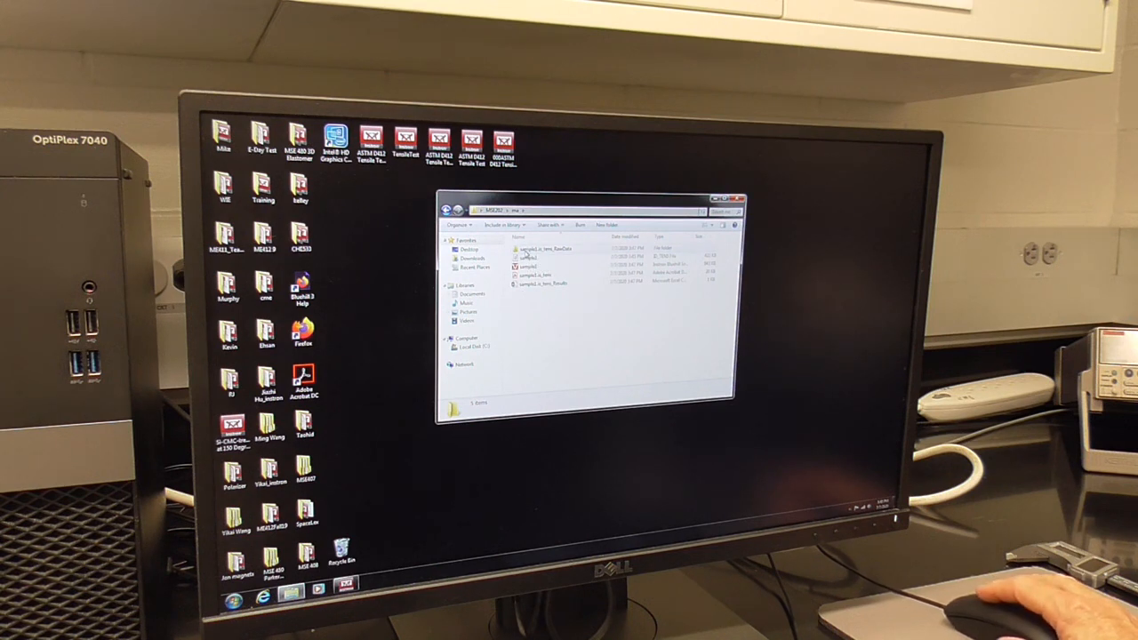
Open the RawData folder and the Specimen_RawData_1 file in Excel.
{"action": "double_click", "coordinate": [543, 249]}
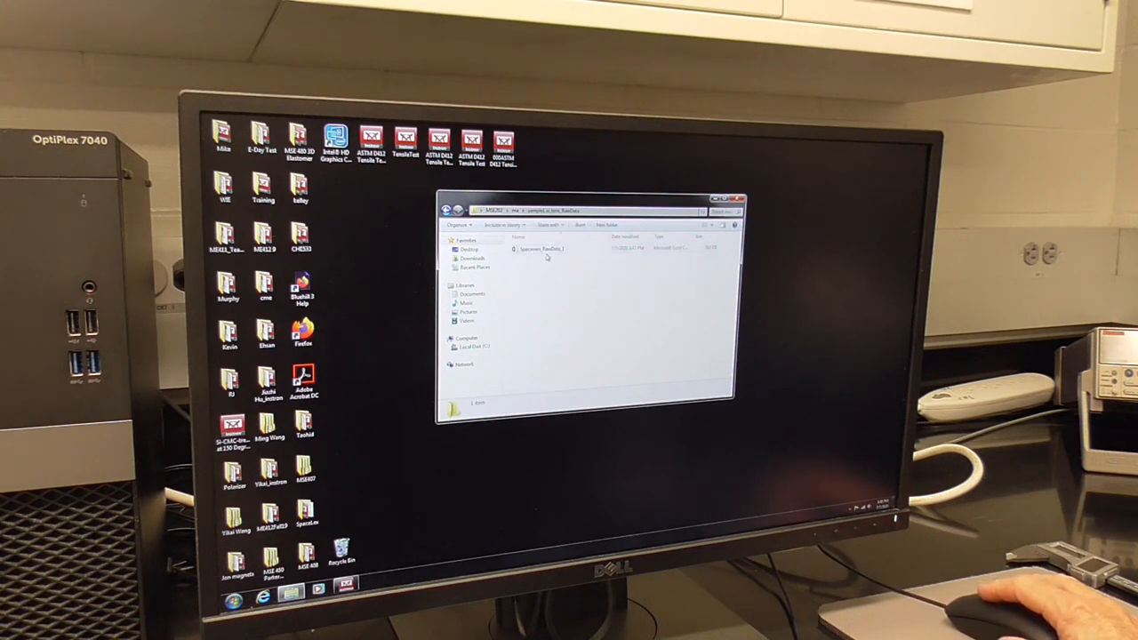
{"action": "left_click", "coordinate": [542, 249]}
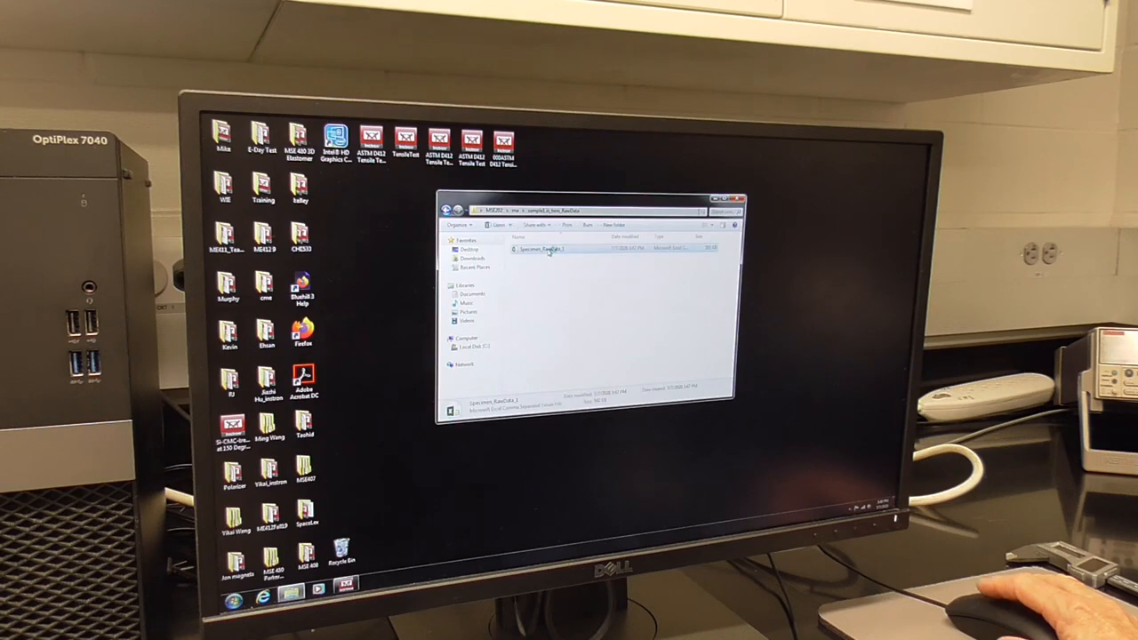
{"action": "double_click", "coordinate": [525, 250]}
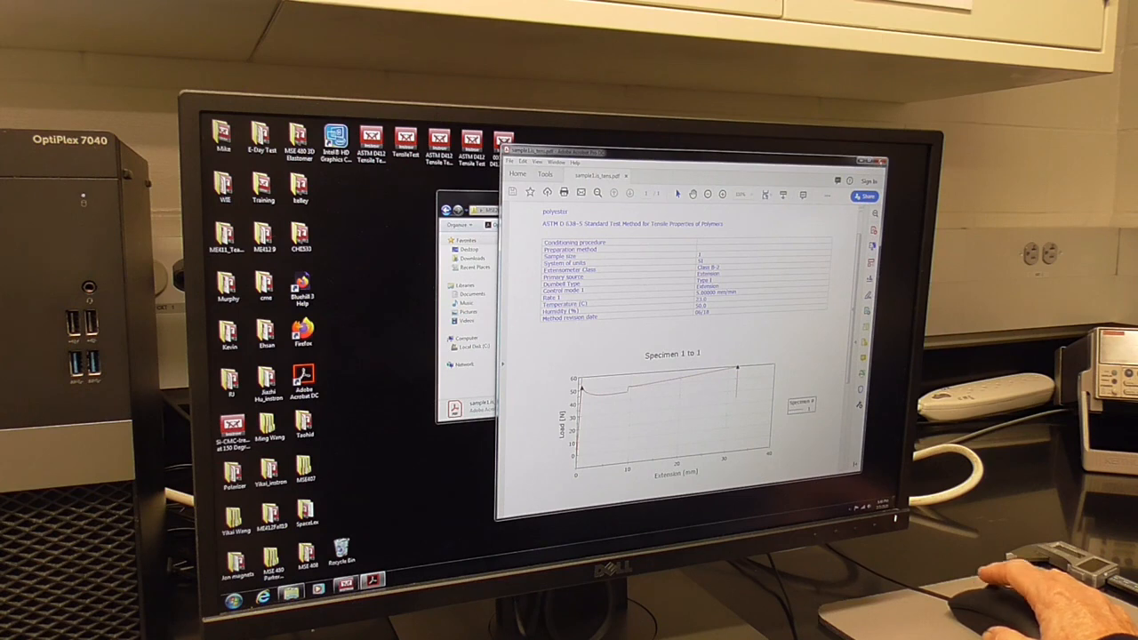
Close the sample1 tensile test PDF report in Adobe Acrobat DC.
{"action": "left_click", "coordinate": [877, 161]}
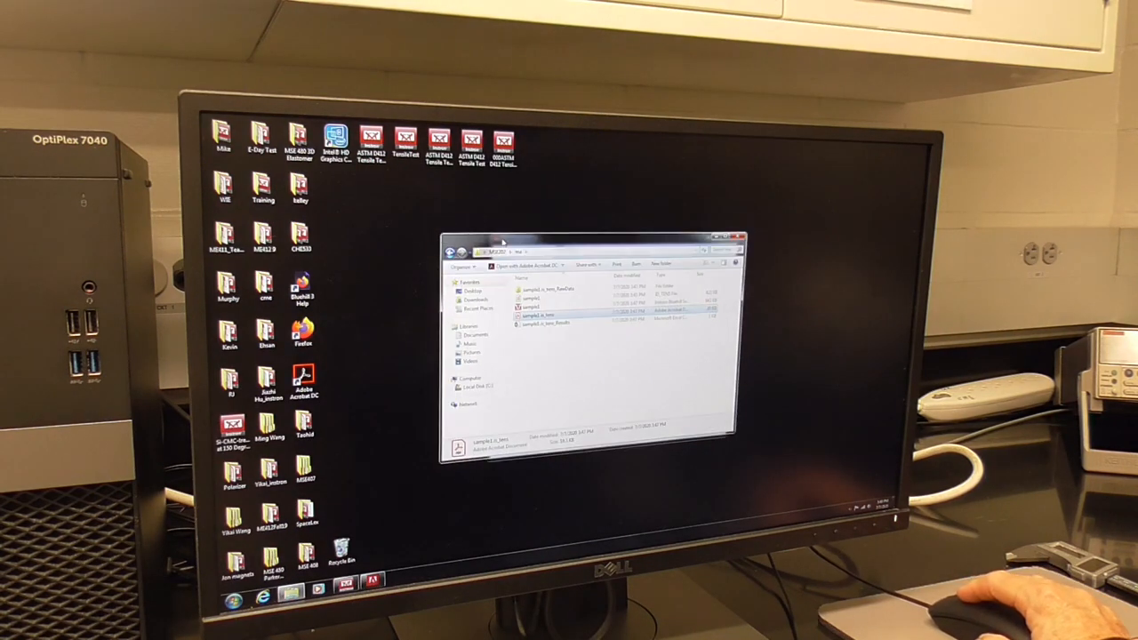